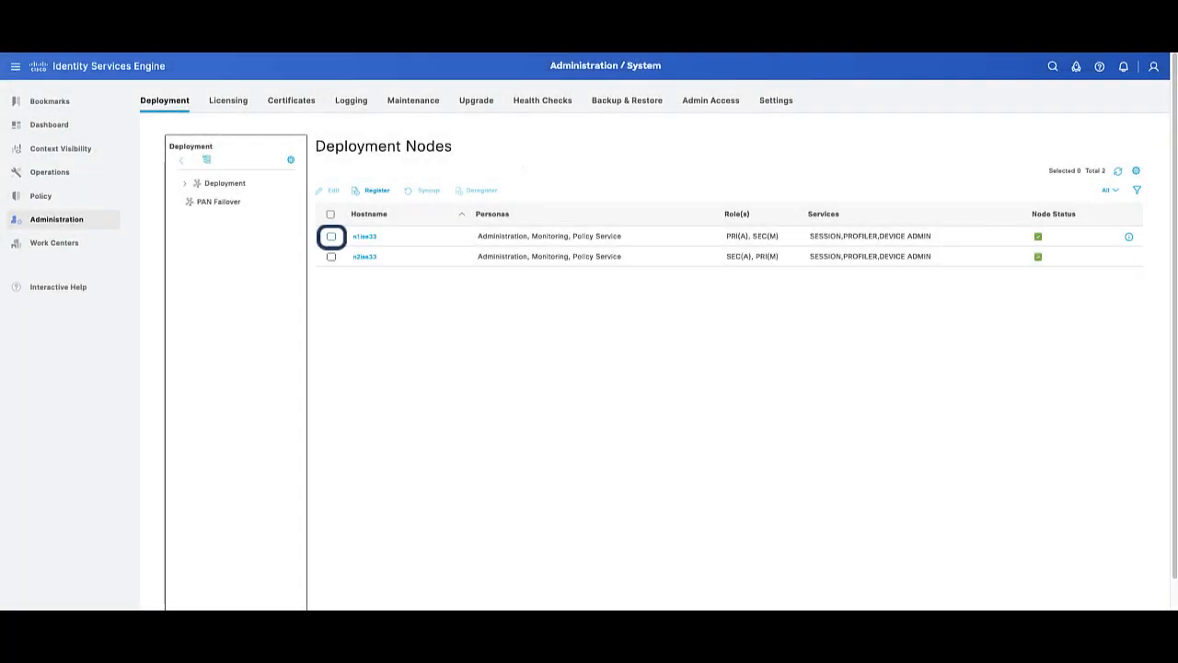
- Review the primary deployment node's Edit Node settings, personas and services
click(331, 236)
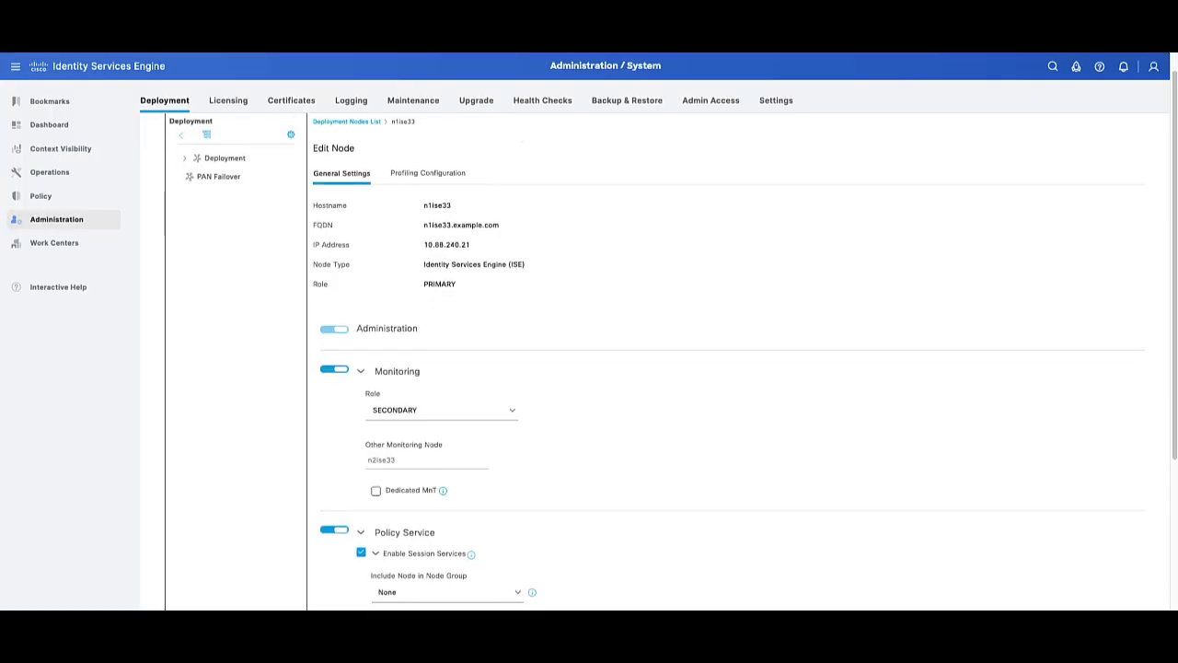
scroll(down, 3)
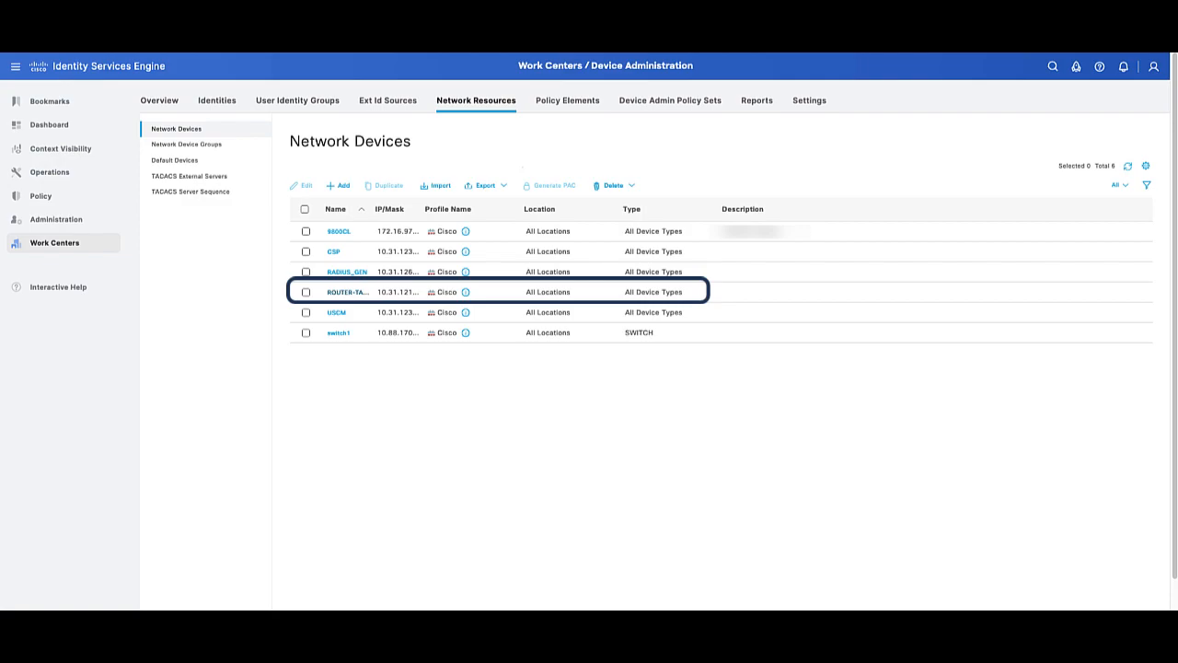
- Review the ROUTER-TACACS device's TACACS Authentication Settings in Network Resources
click(348, 291)
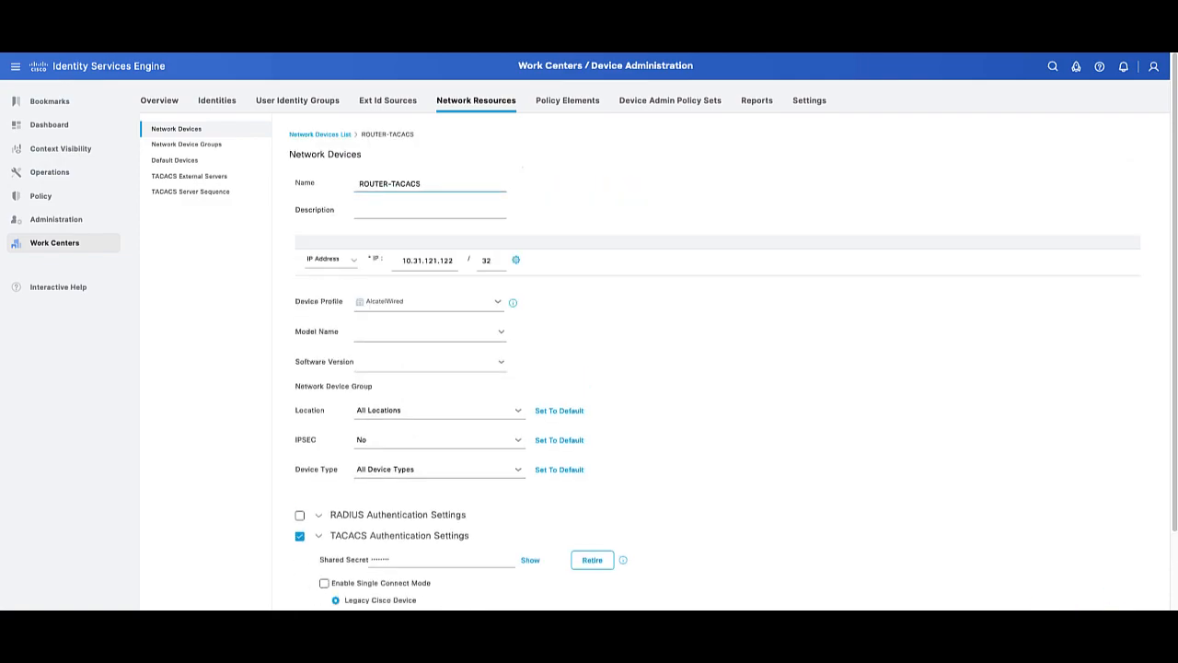
click(427, 302)
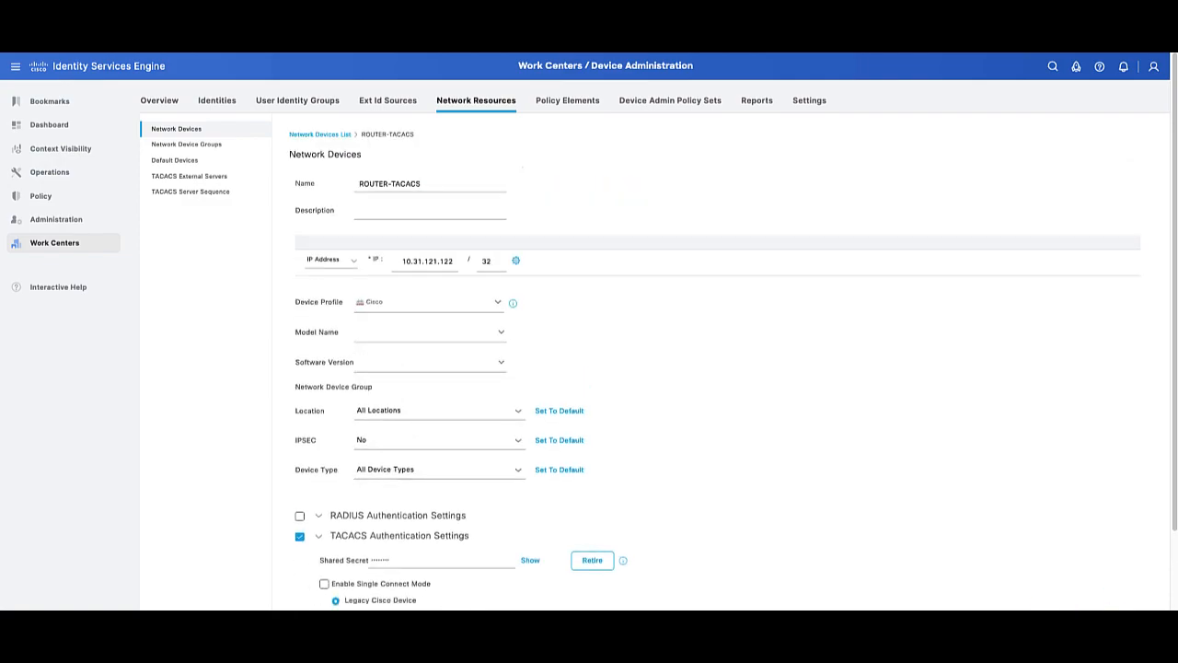
scroll(down, 3)
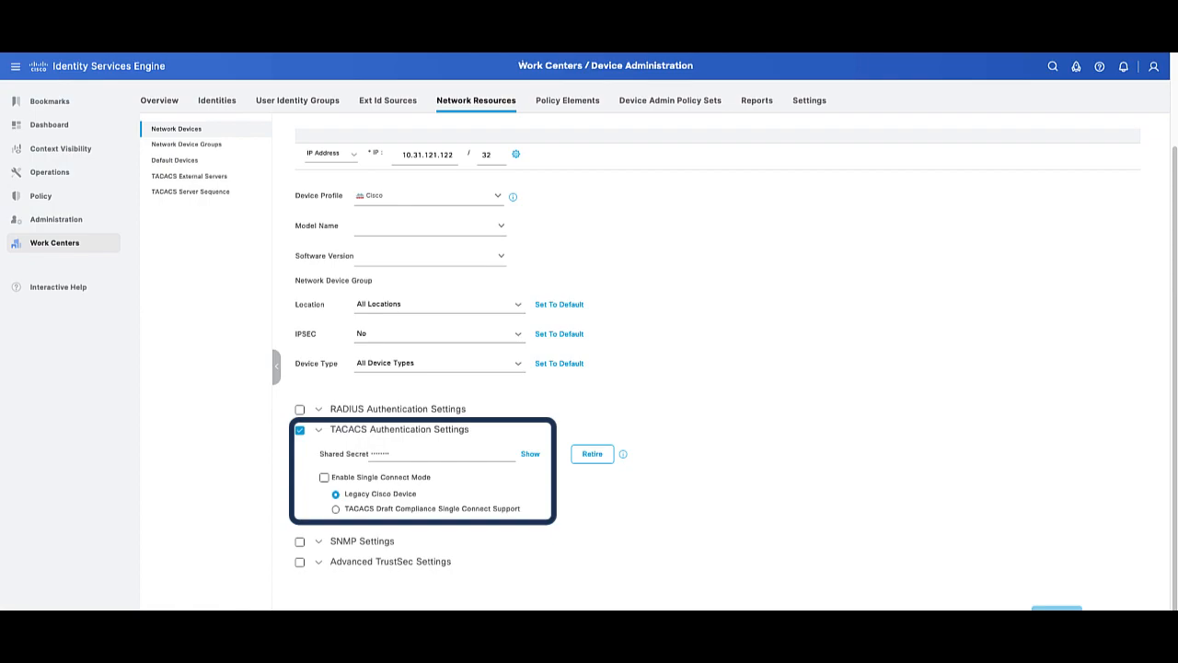
click(48, 201)
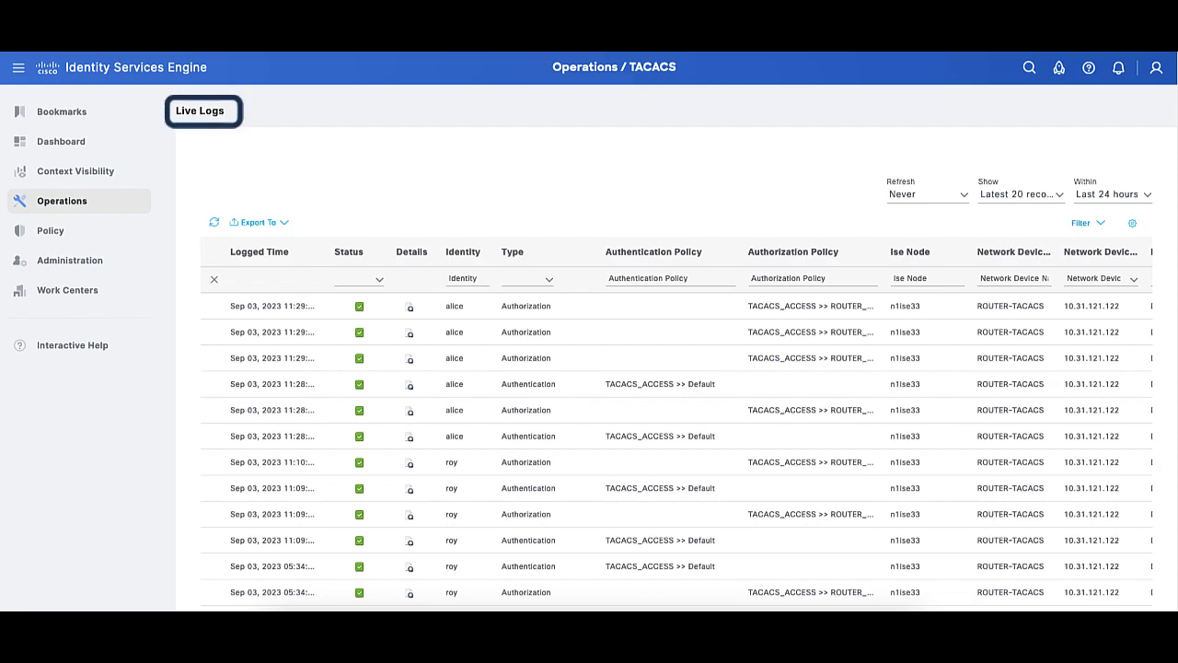
- Show the TACACS Live Logs of authentication and authorization attempts
click(527, 250)
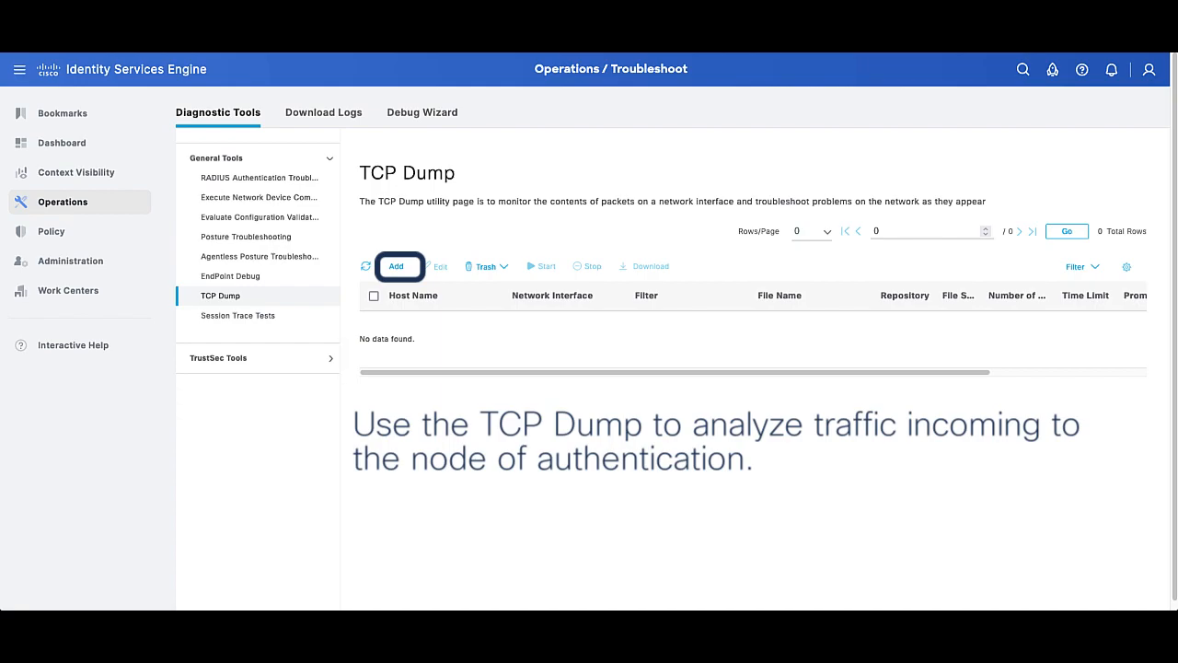
- Add a TCP Dump capture filtered to ip host 10.31.121.122 named taccap and run it
click(394, 266)
text(ip hos)
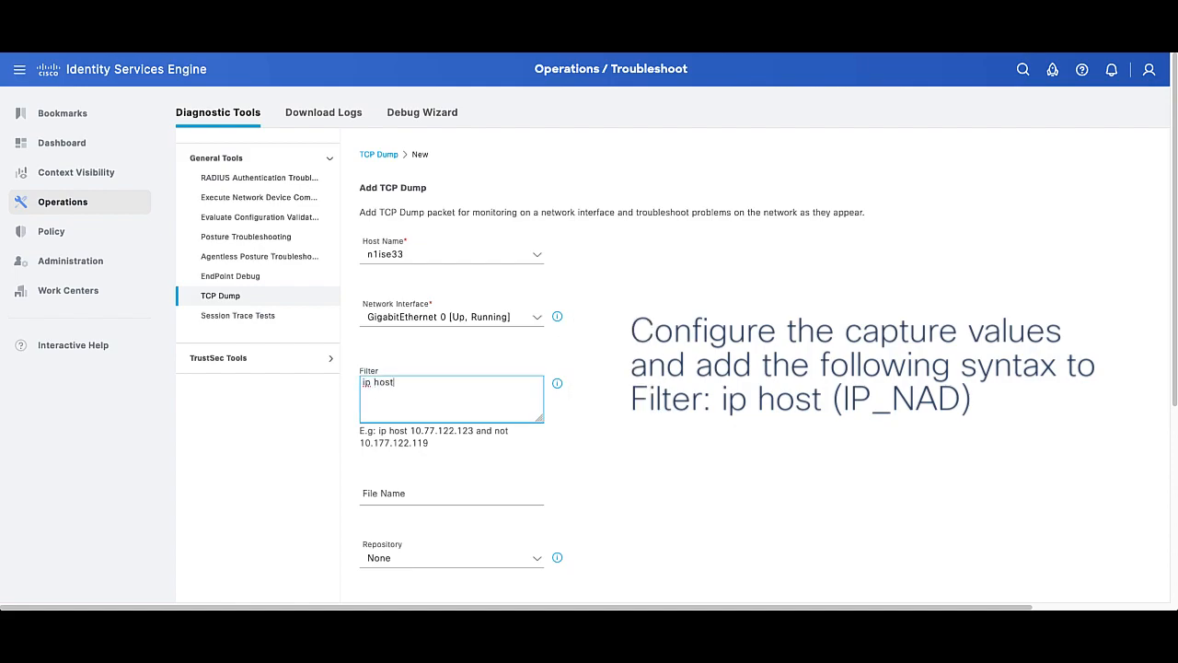
text(taccap)
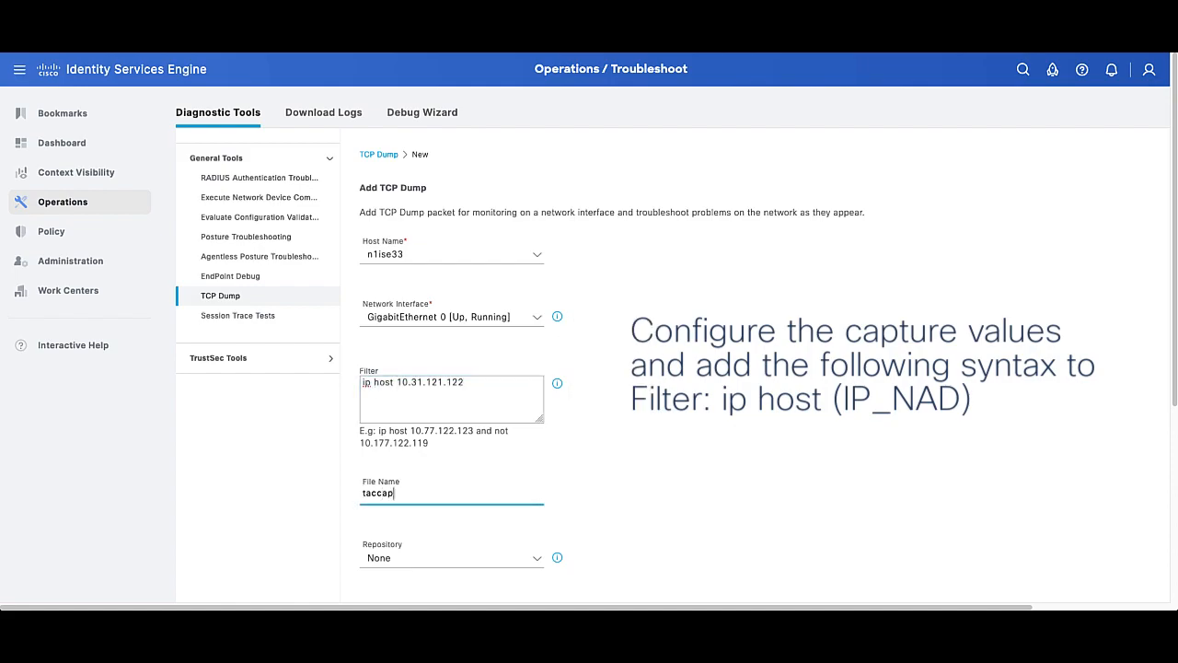
scroll(down, 3)
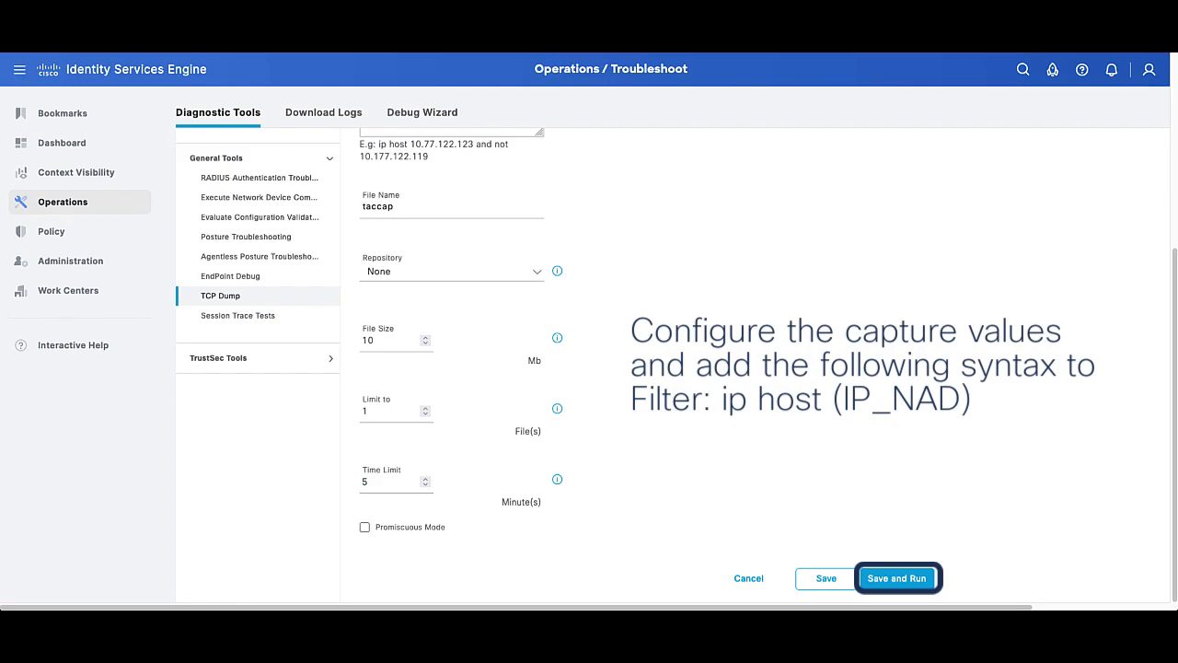
click(897, 578)
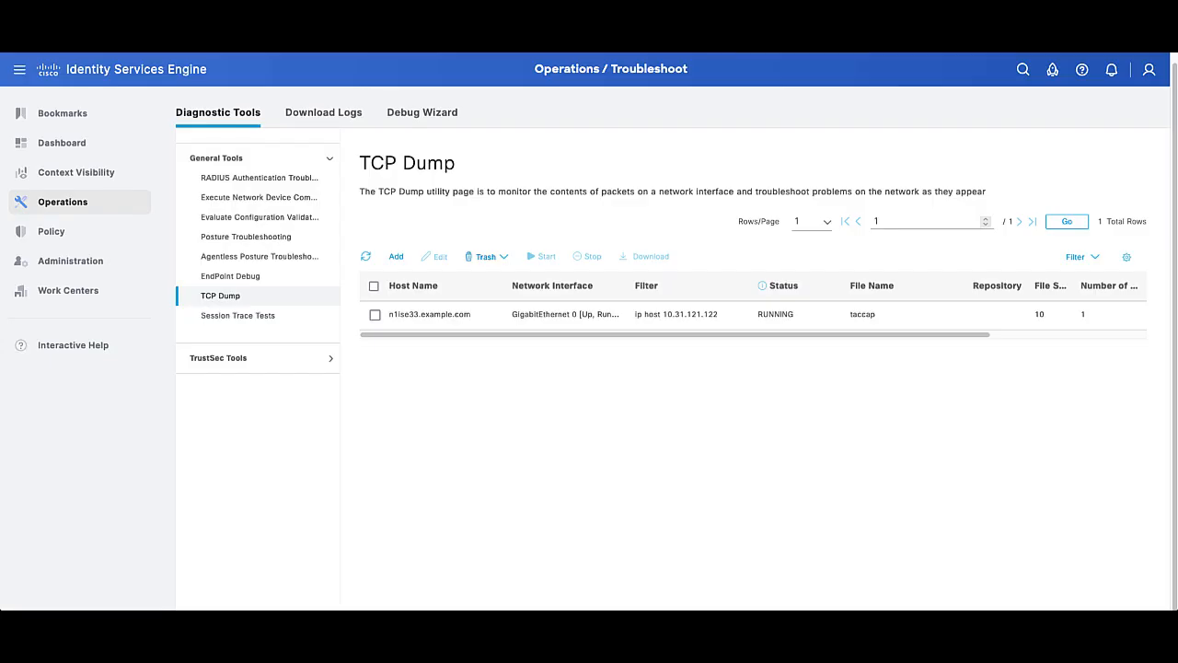
click(589, 256)
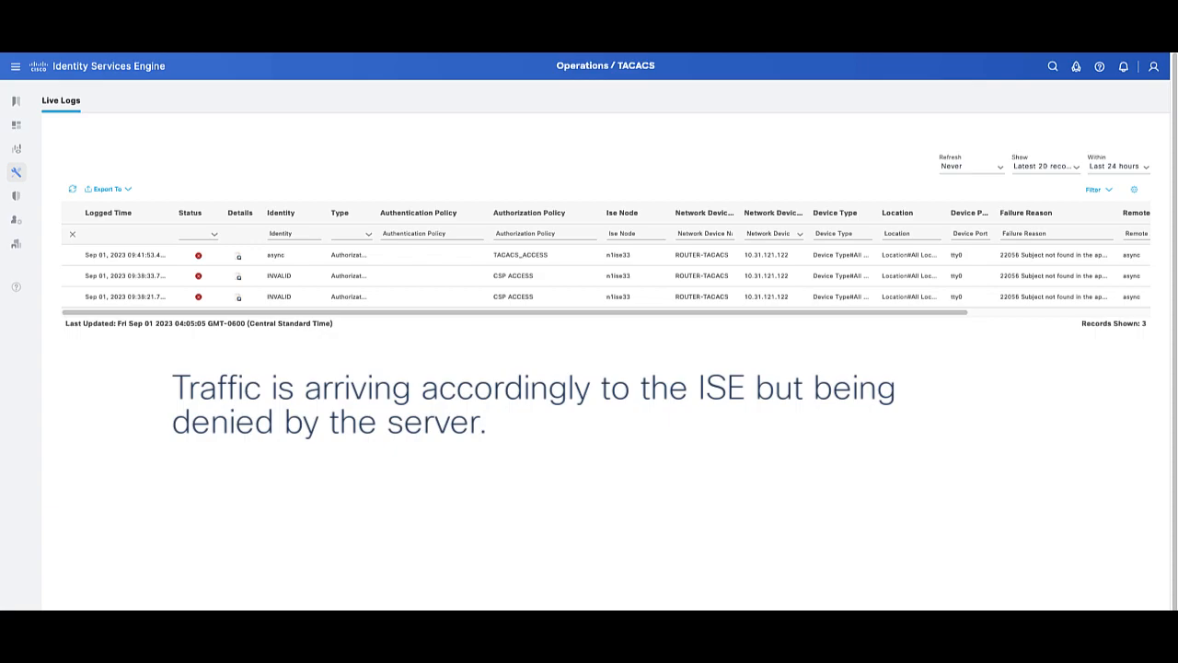
click(240, 254)
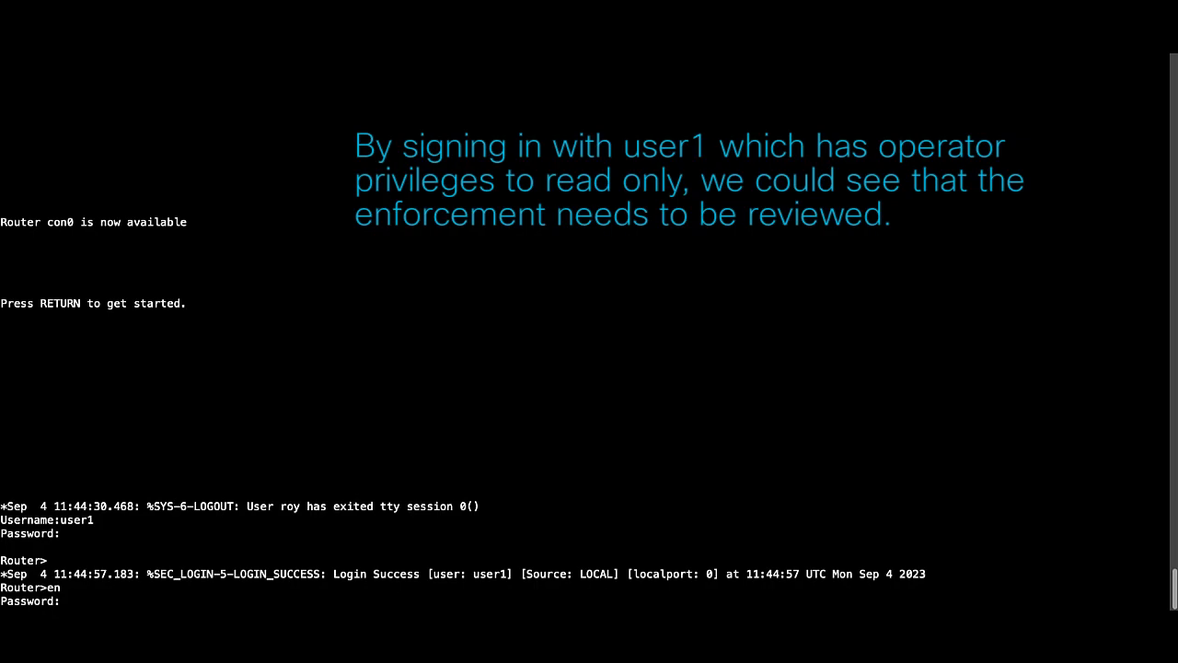
- As user1 on the router, attempt configure terminal after enable
text(configure termin)
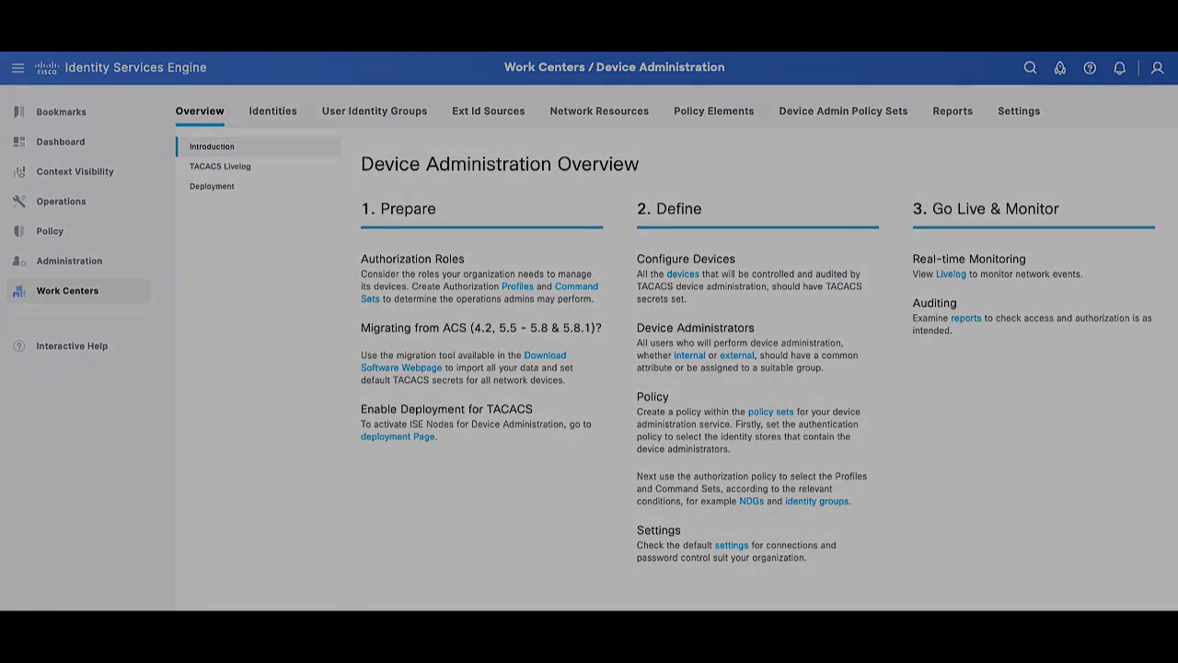
- Review the READ_ONLY command set and the TACACS_ACCESS policy set's rules
click(715, 111)
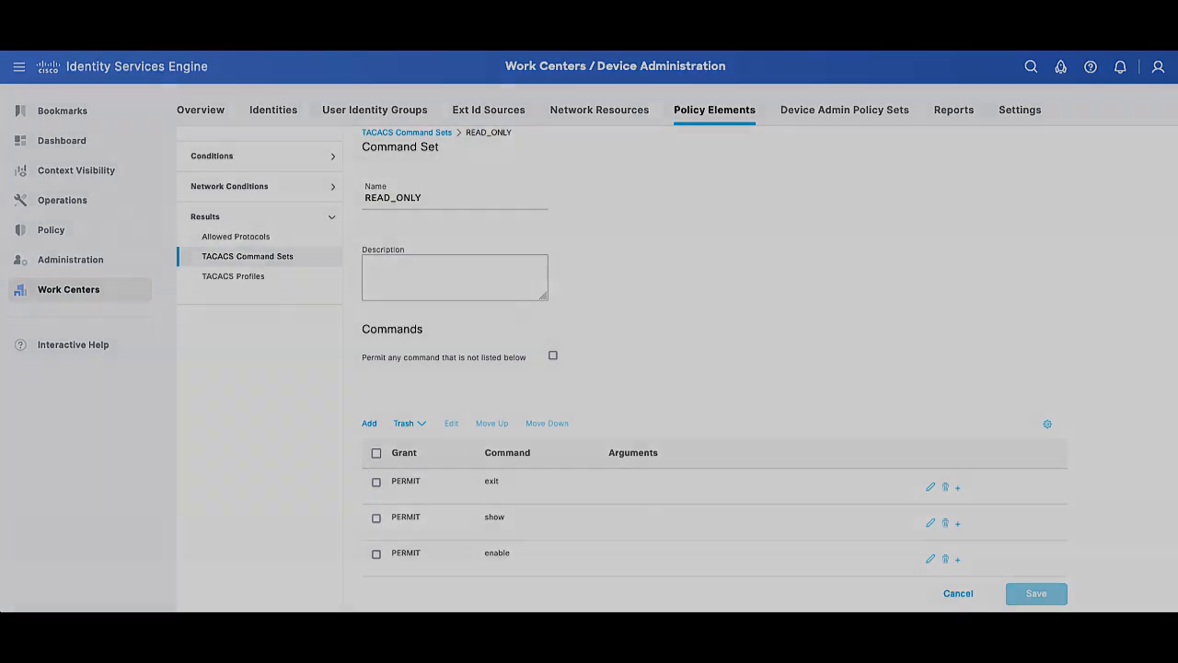
click(843, 110)
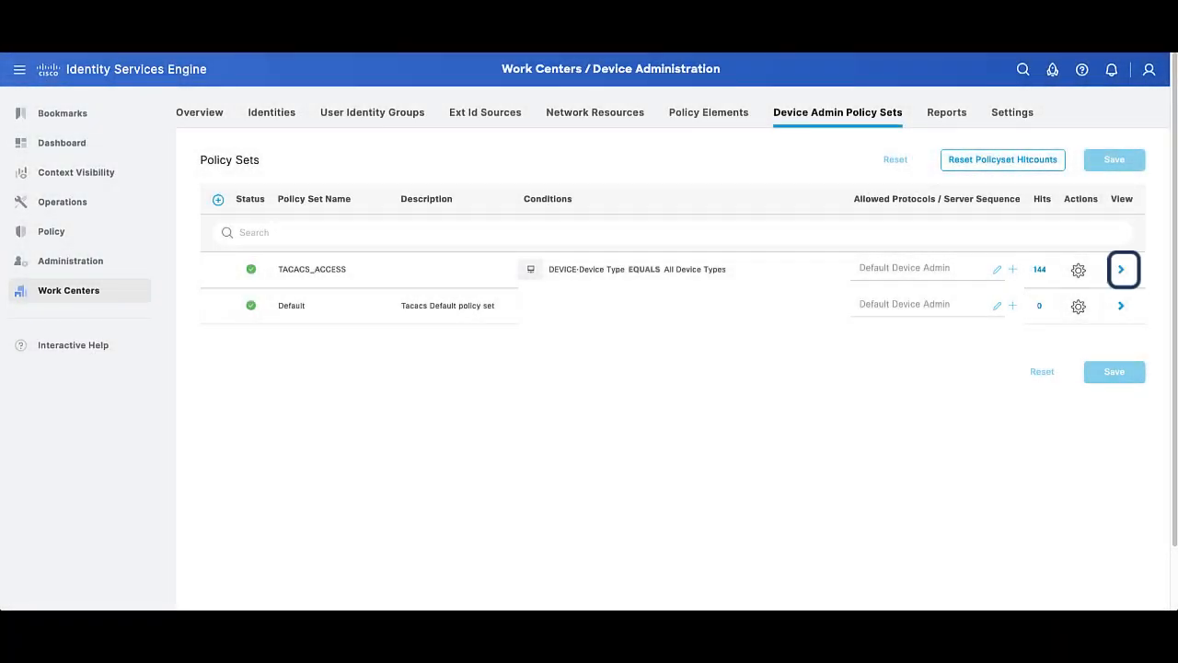
click(1121, 269)
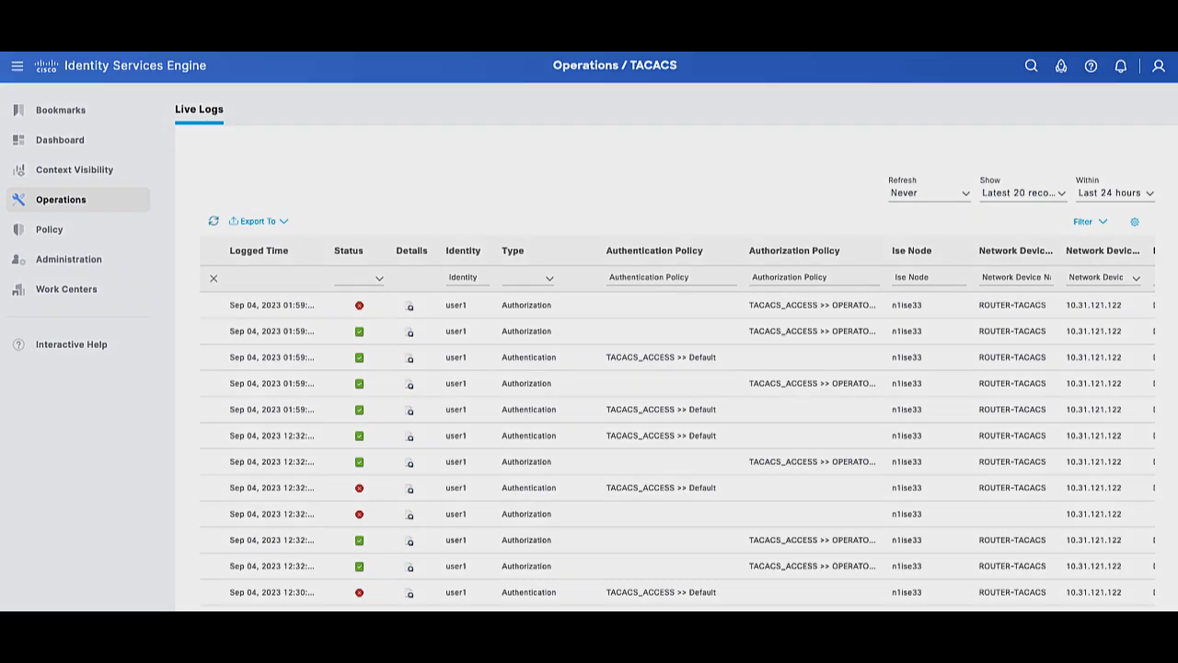
- In Debug Log Configuration for the primary node, set runtime-AAA to DEBUG and save
click(61, 199)
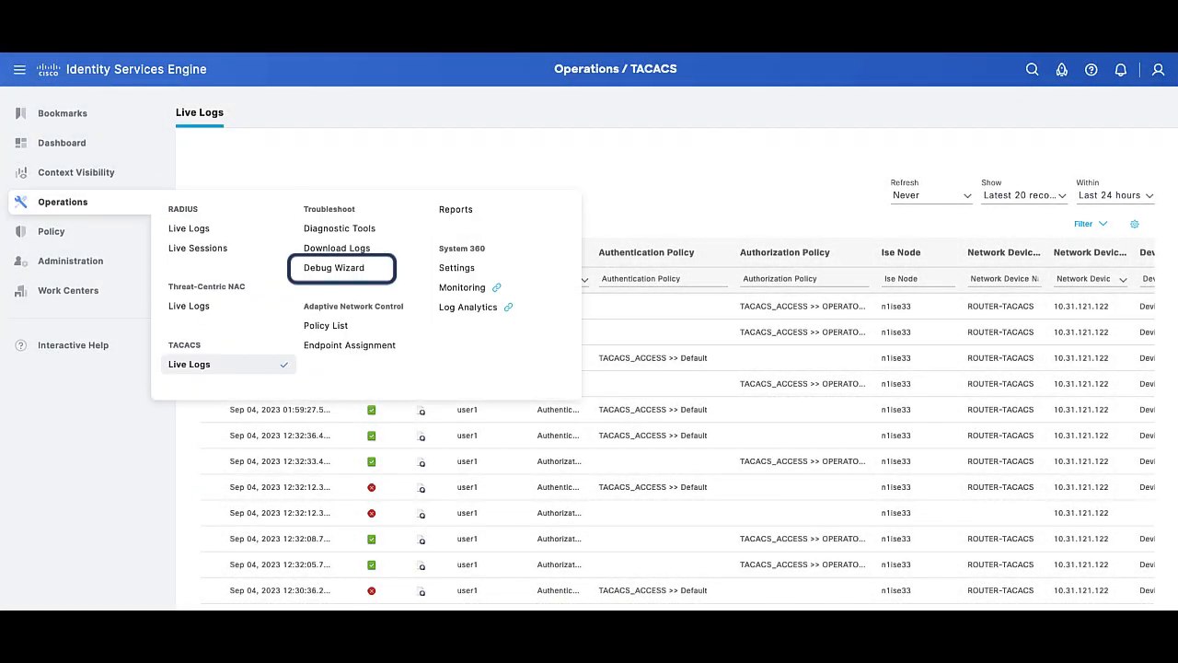
click(335, 269)
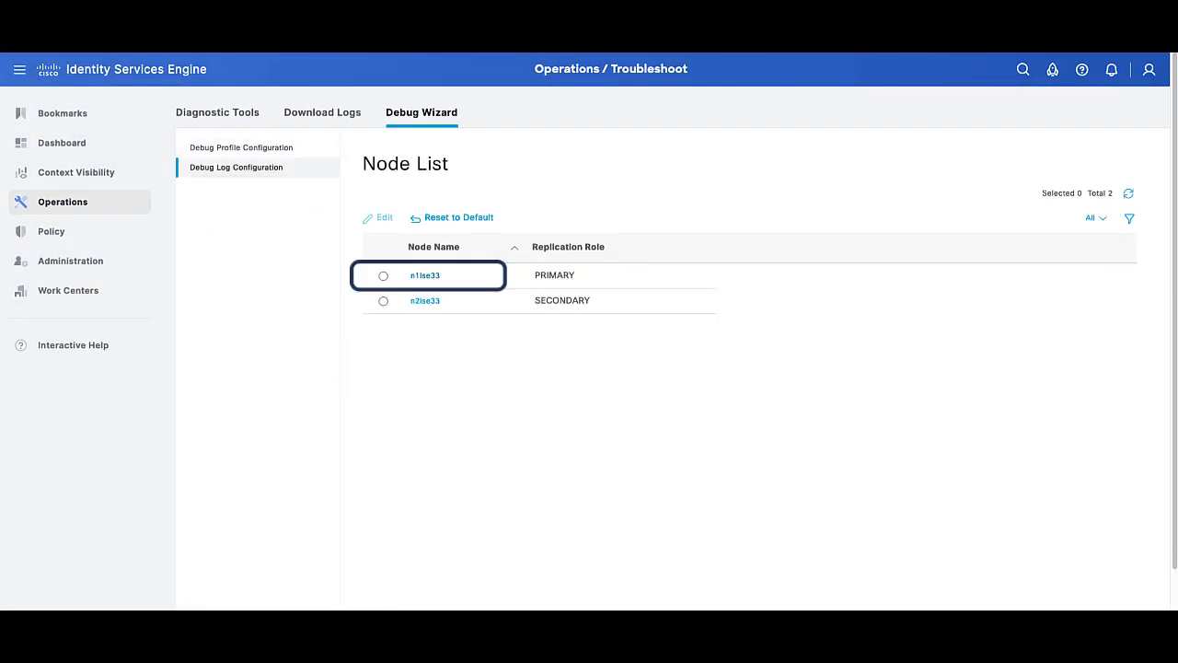
click(423, 276)
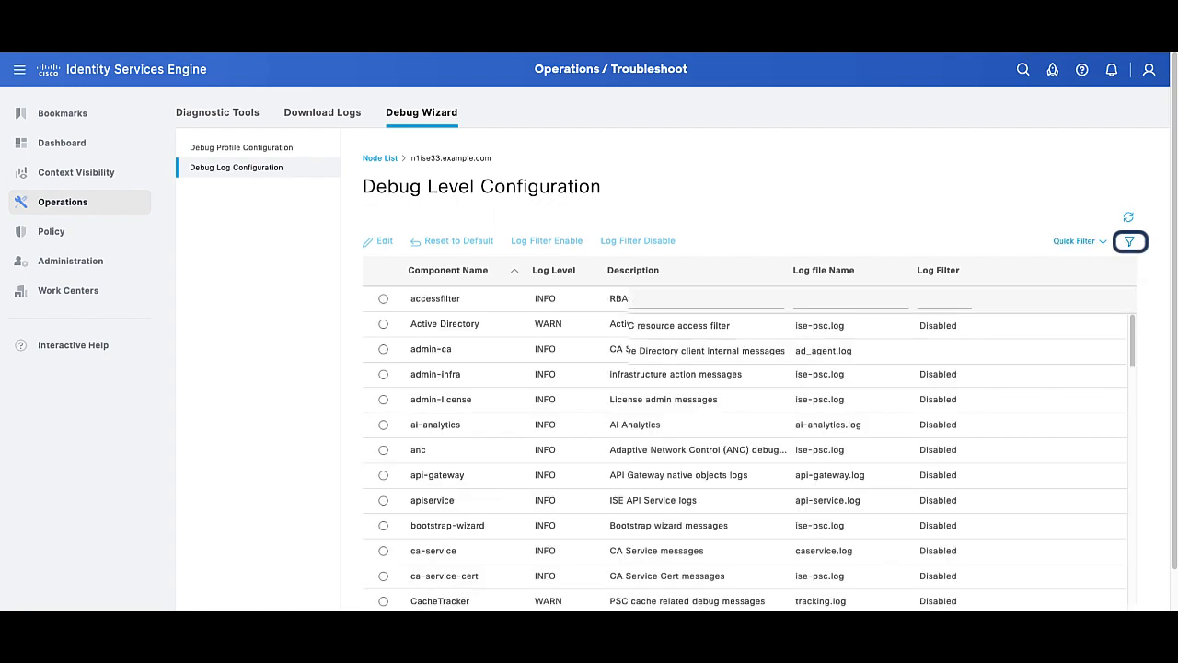
text(runtime)
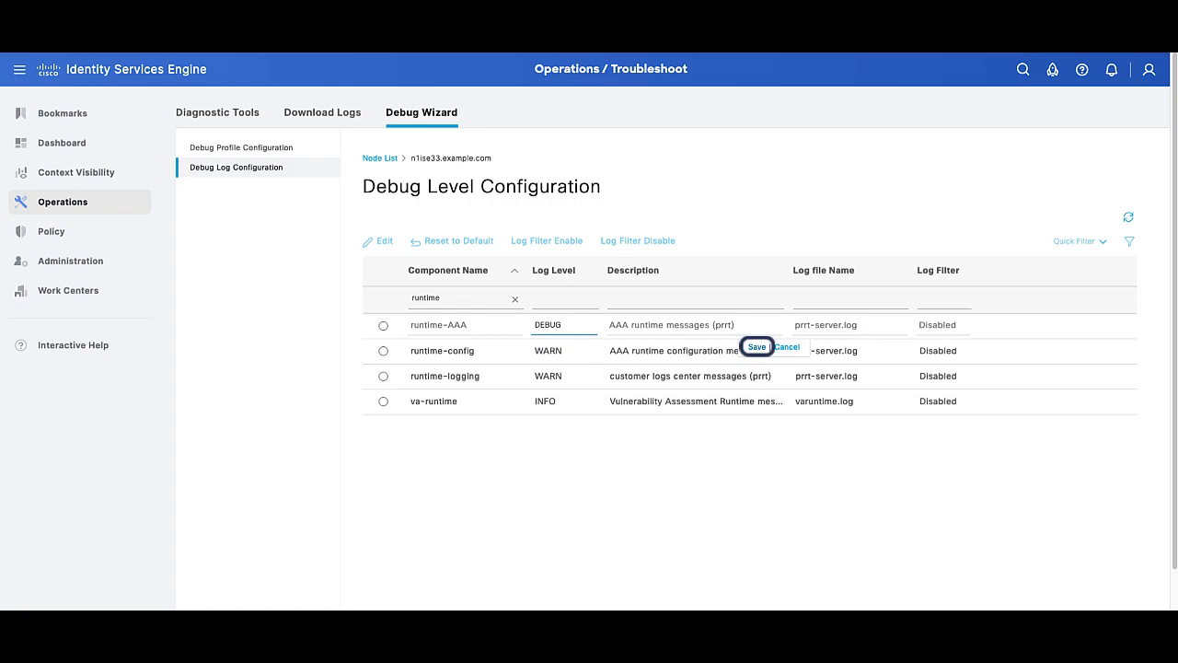
click(755, 346)
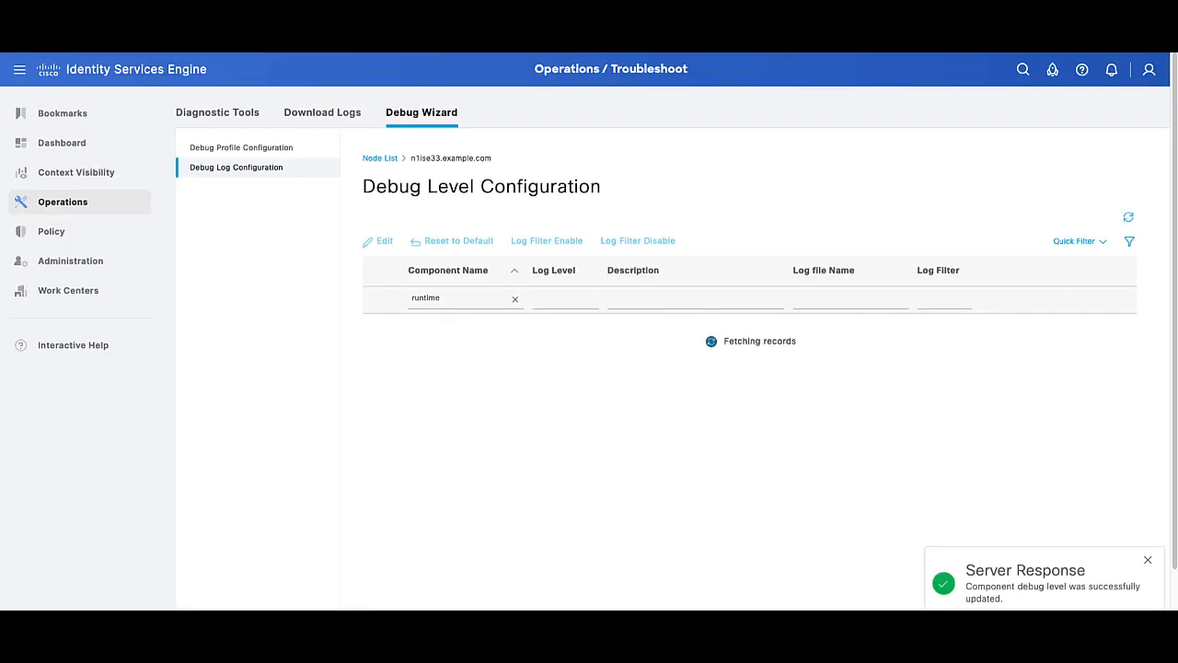